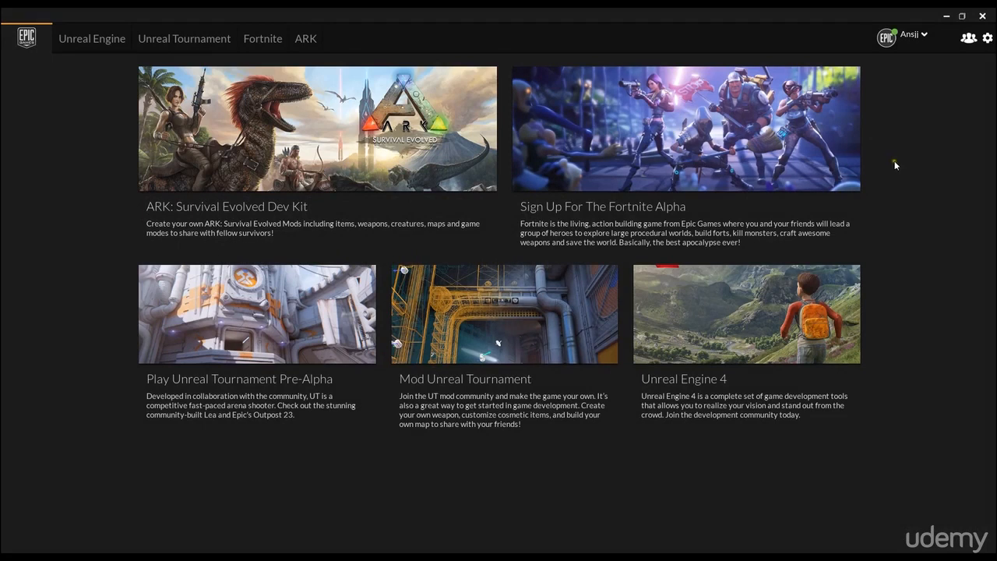
mouse_move(130, 103)
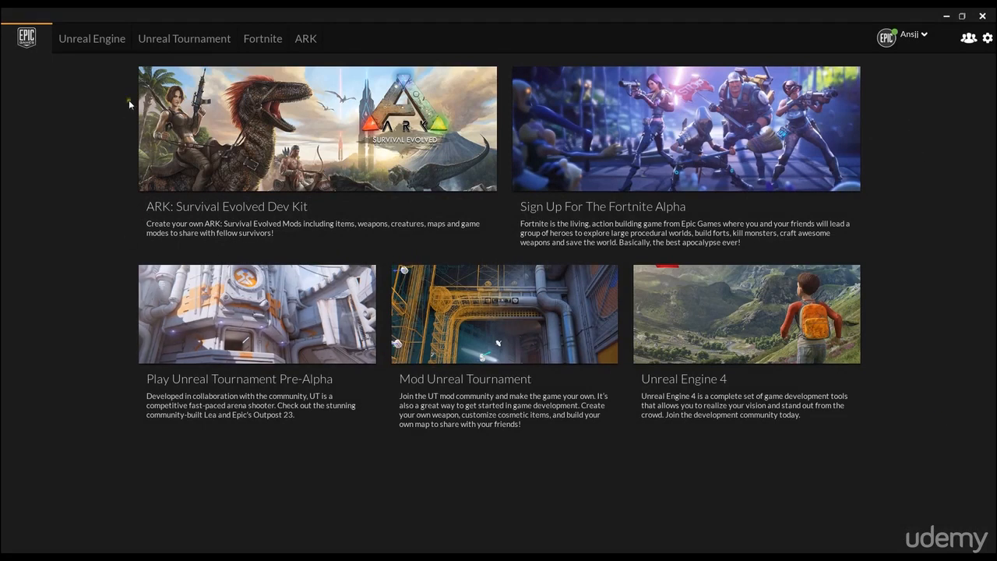
Add a 4.9.0 engine slot in the Unreal Engine library, then remove it again.
click(91, 38)
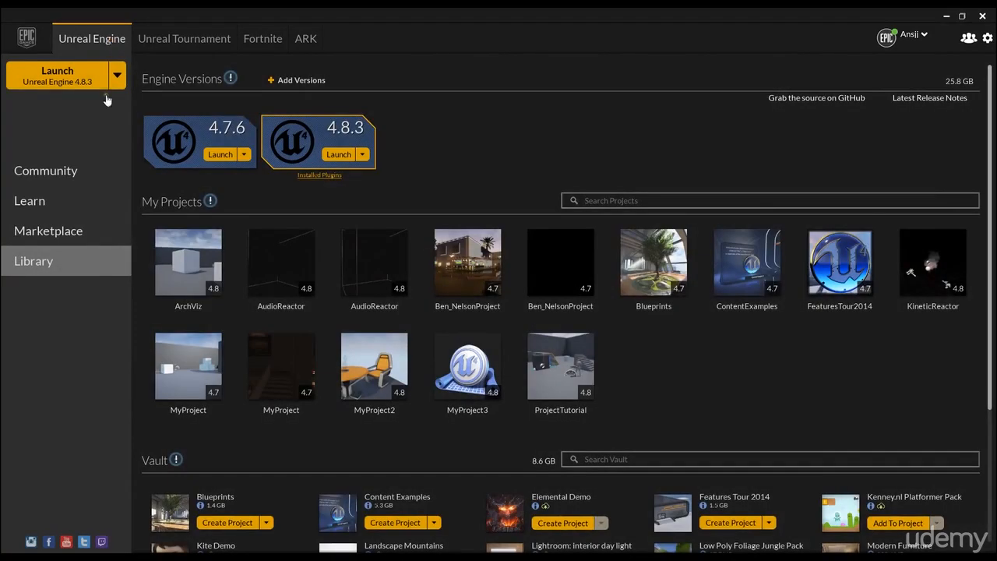
mouse_move(455, 85)
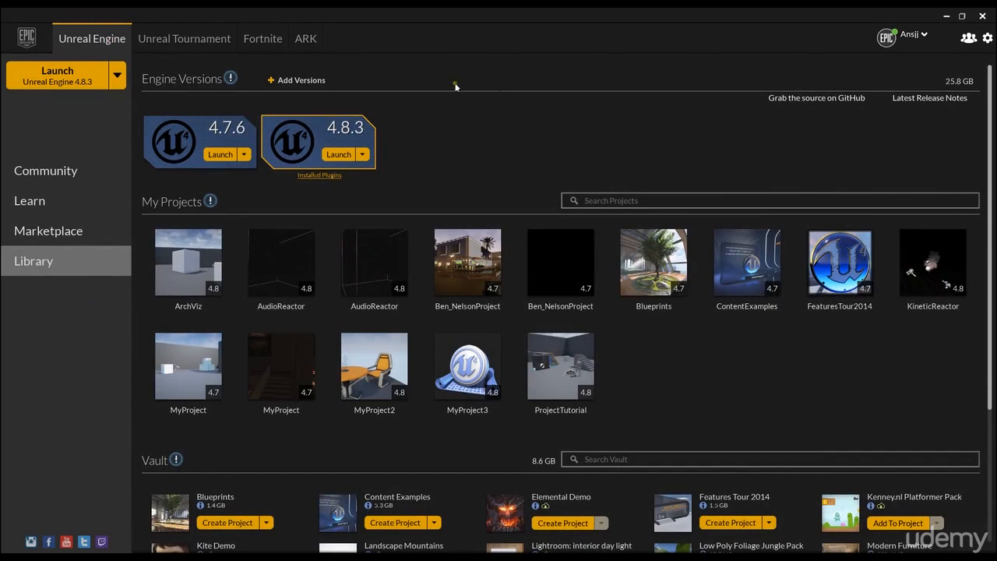
click(296, 79)
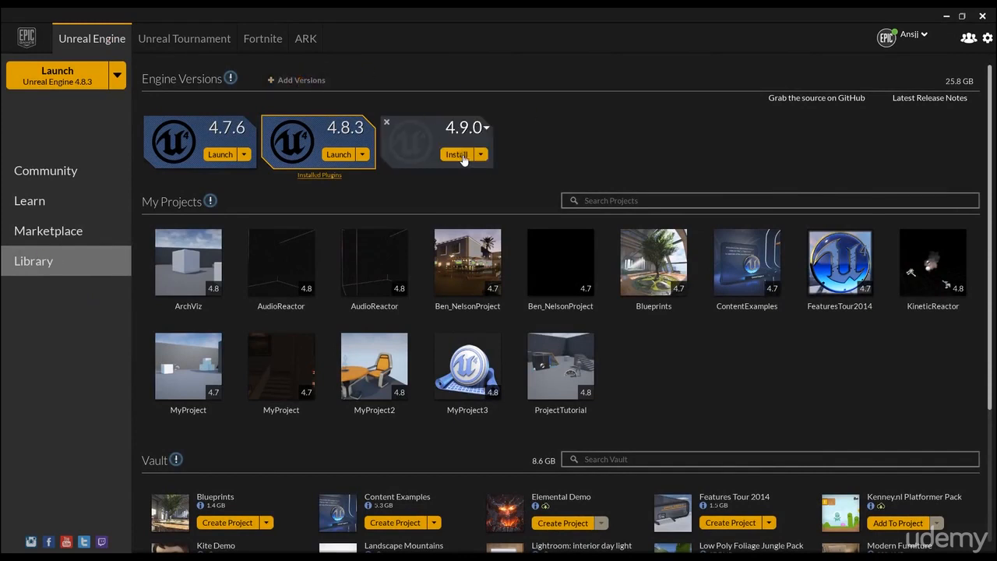
click(386, 121)
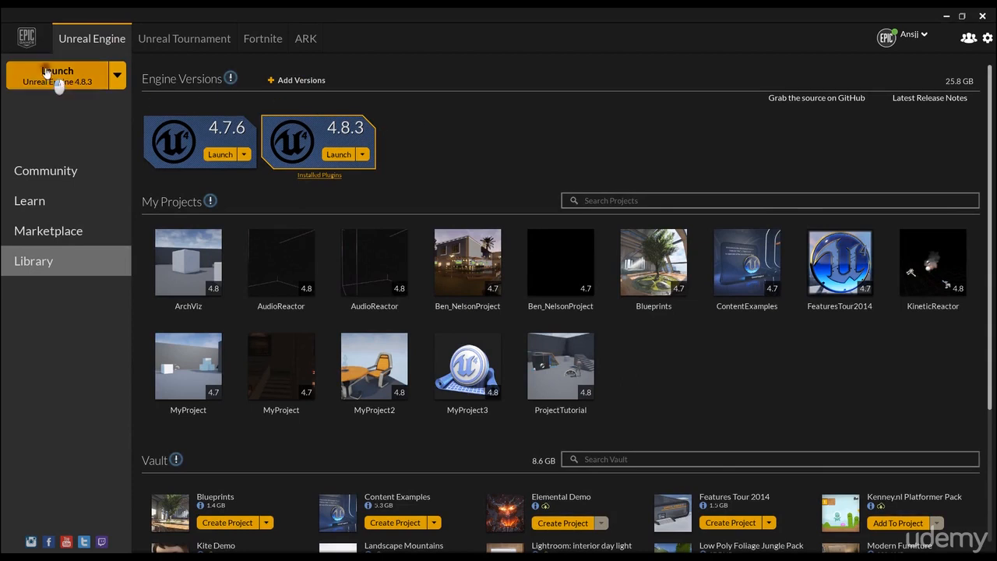
Launch Unreal Engine 4.8.3 and go to the New Project templates in the Project Browser.
click(56, 74)
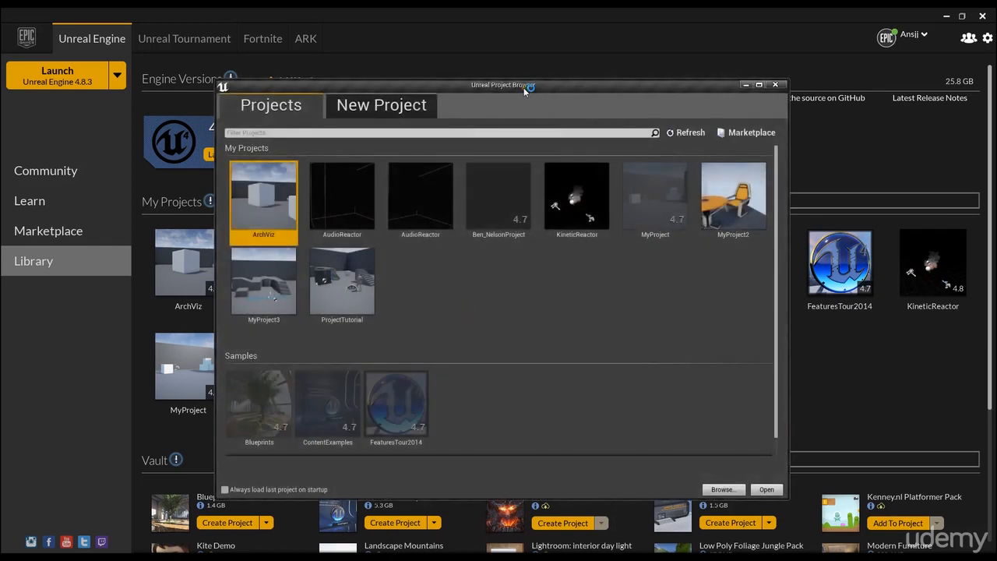
drag(502, 84, 501, 70)
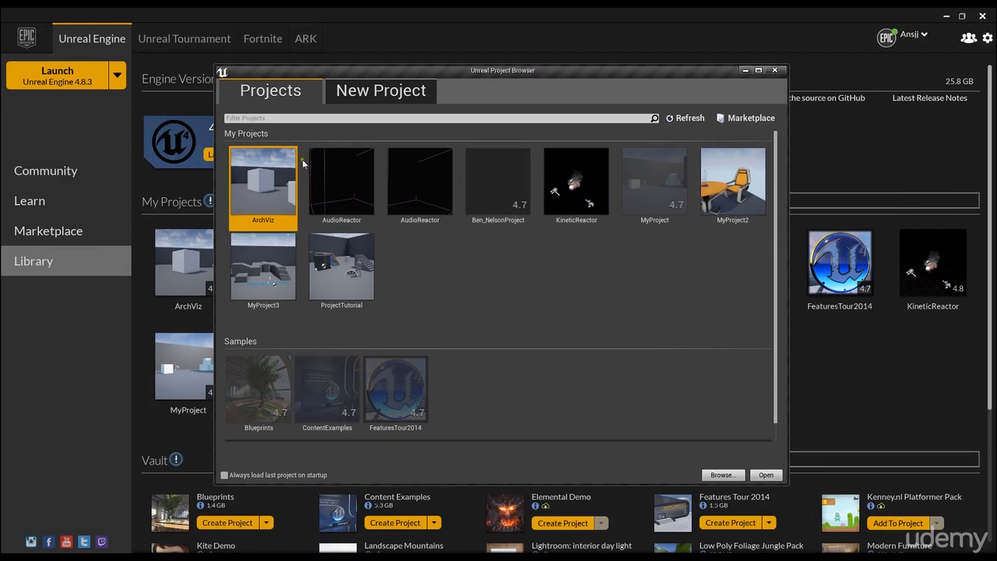
click(380, 90)
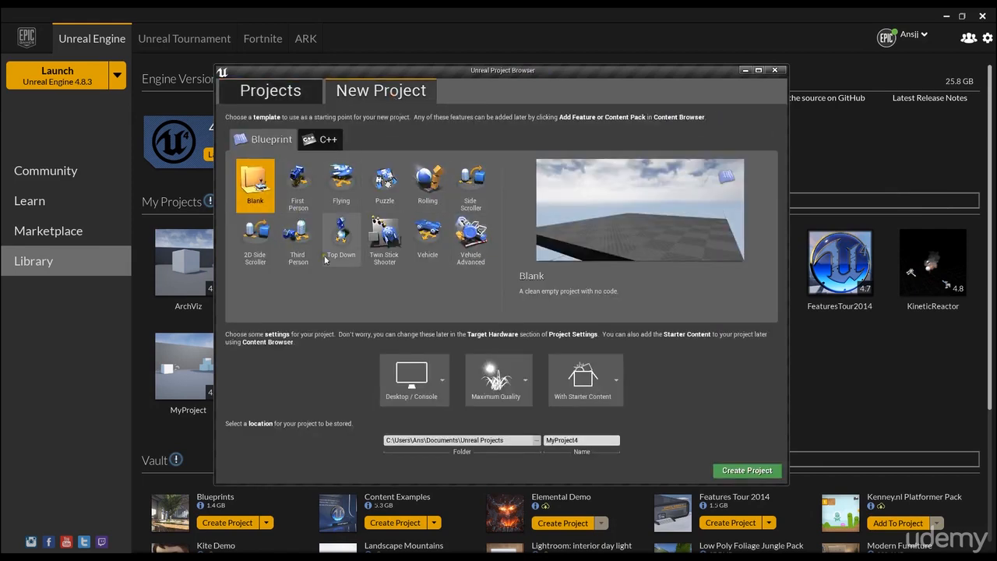
Choose the Third Person Blueprint template with Starter Content included.
click(298, 240)
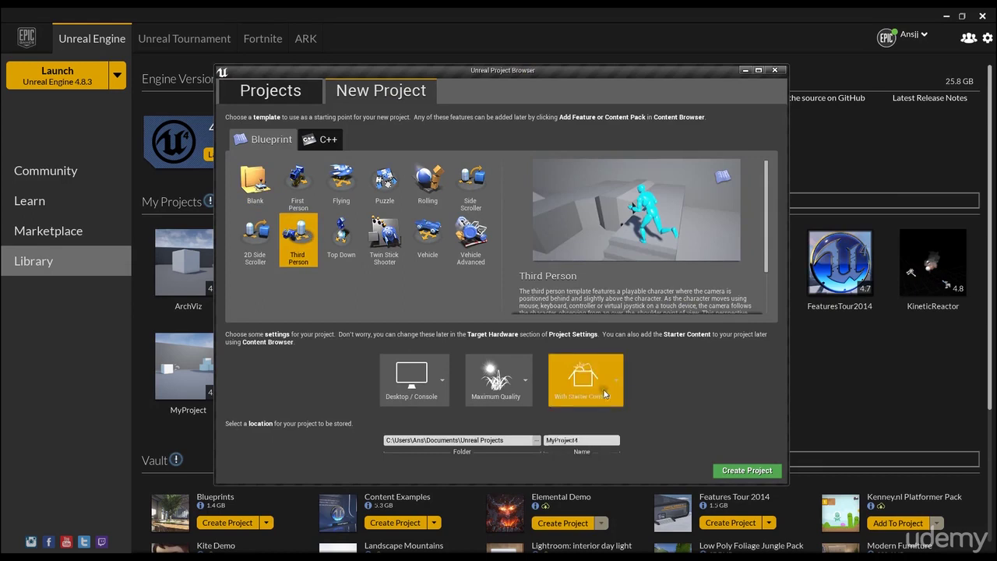
click(585, 380)
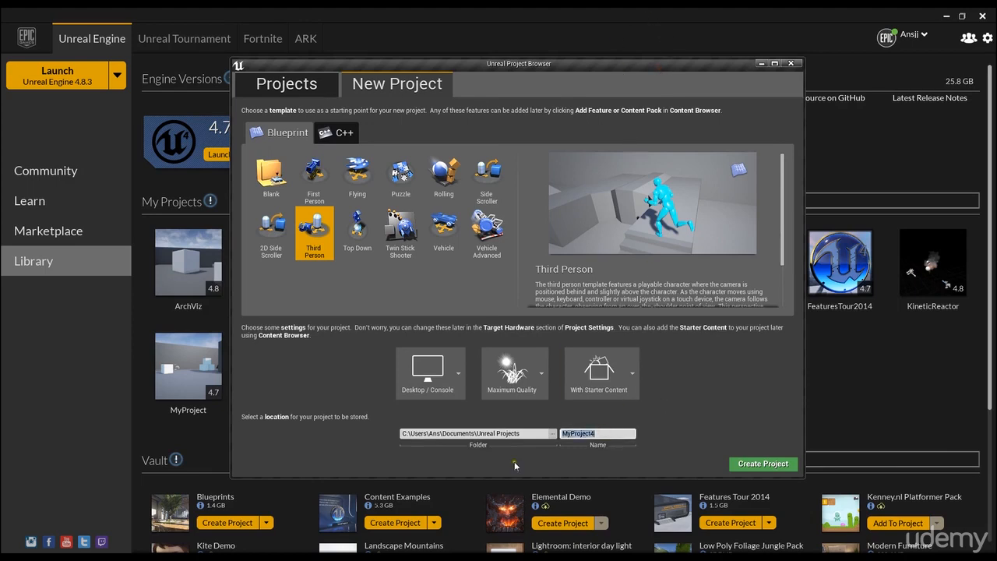
mouse_move(763, 464)
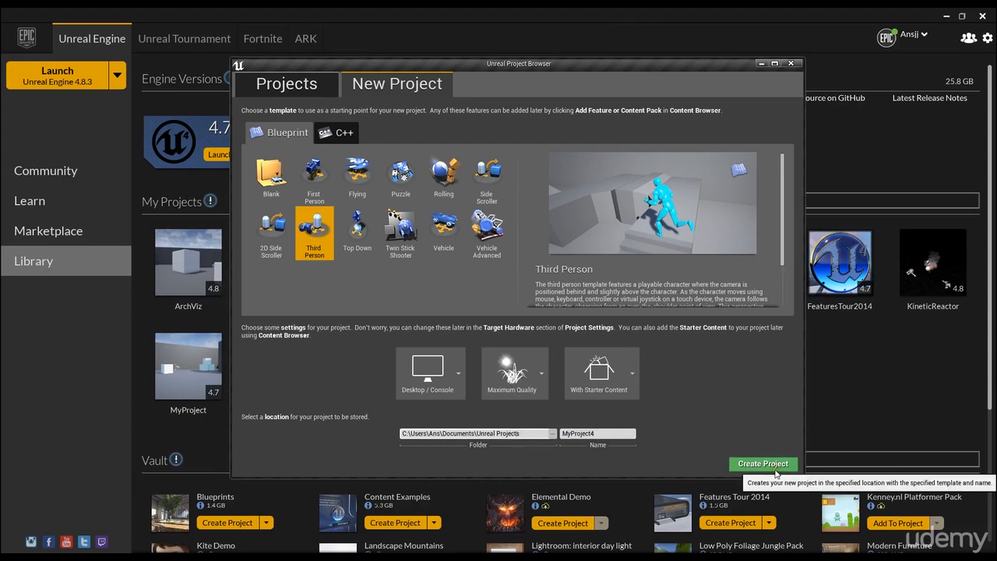